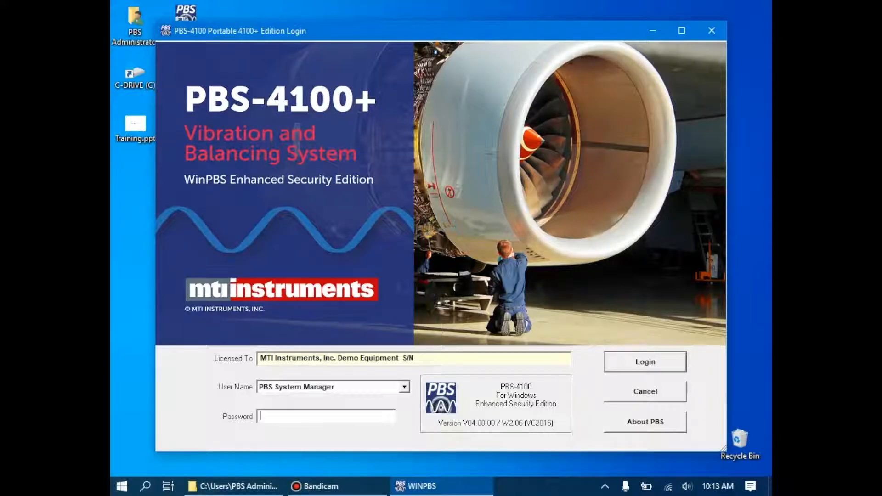
Enter the PBS System Manager password in the login window.
{"action": "type", "text": "*"}
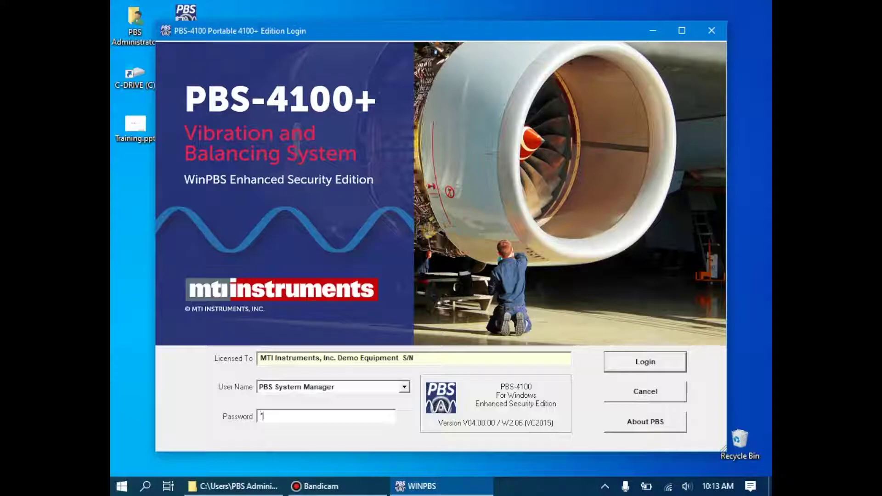
{"action": "type", "text": "*****"}
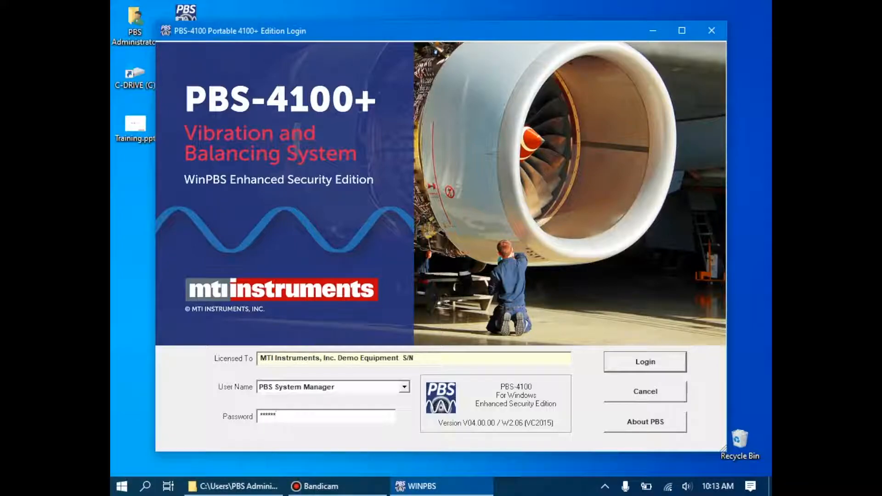
Log in as PBS System Manager to reach Top Level Functions for RotoKit engine Test.
{"action": "left_click", "coordinate": [314, 486]}
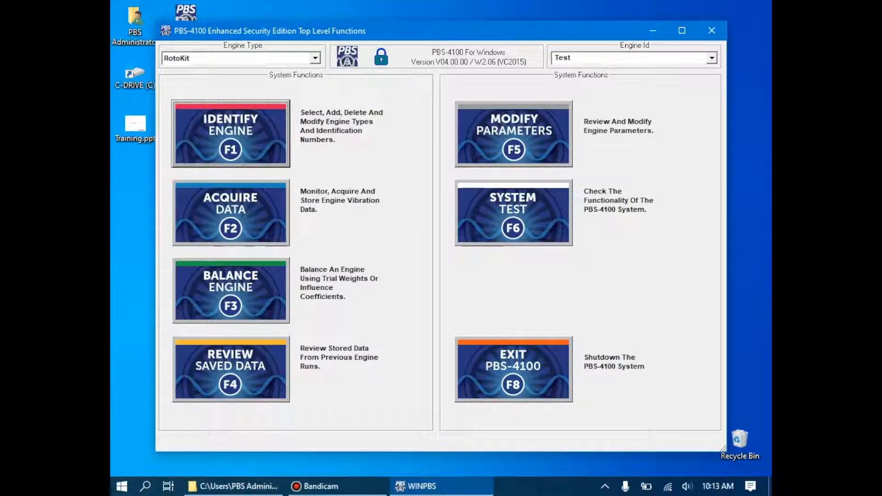
Start acquiring data so the Vibration Monitor collects live fan readings for RotoKit Test.
{"action": "left_click", "coordinate": [319, 487]}
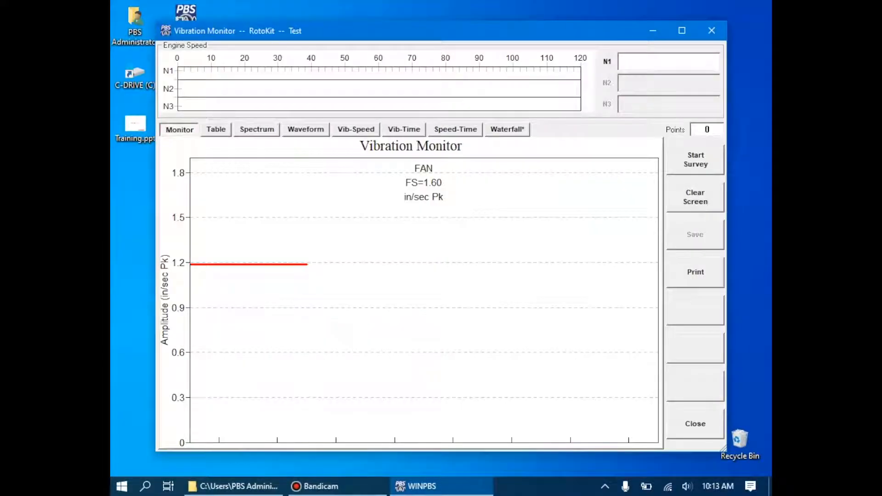
{"action": "left_click", "coordinate": [696, 160]}
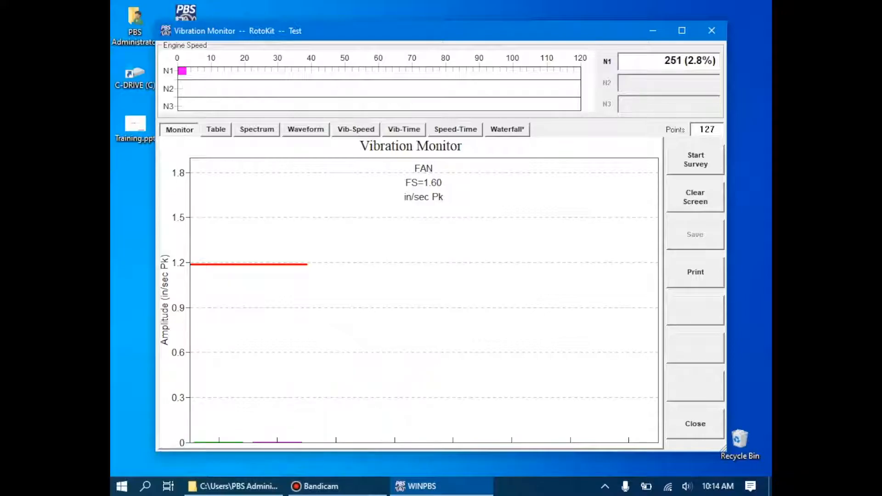
Show the live FAN vibration plotted against N1 speed on the Vib-Speed view.
{"action": "left_click", "coordinate": [355, 129]}
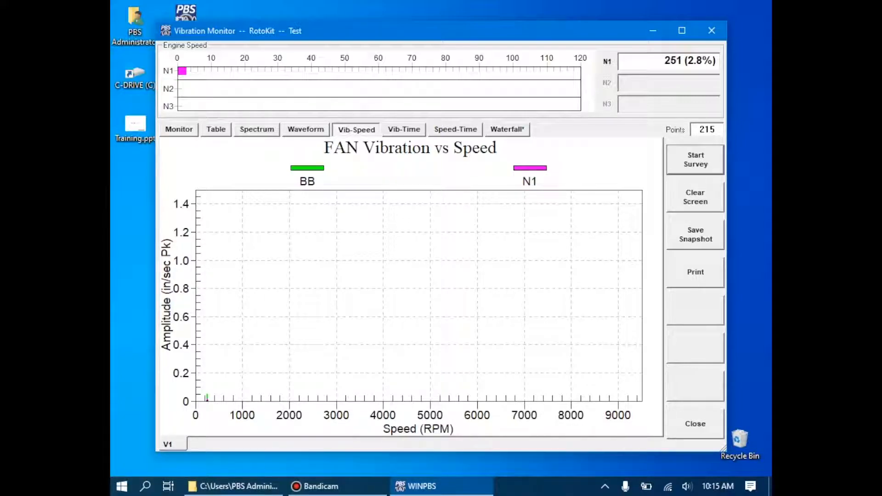
Start a new survey and set its comment to 'Vibration Survey - Accel - 3-31-2021'.
{"action": "left_click", "coordinate": [695, 160]}
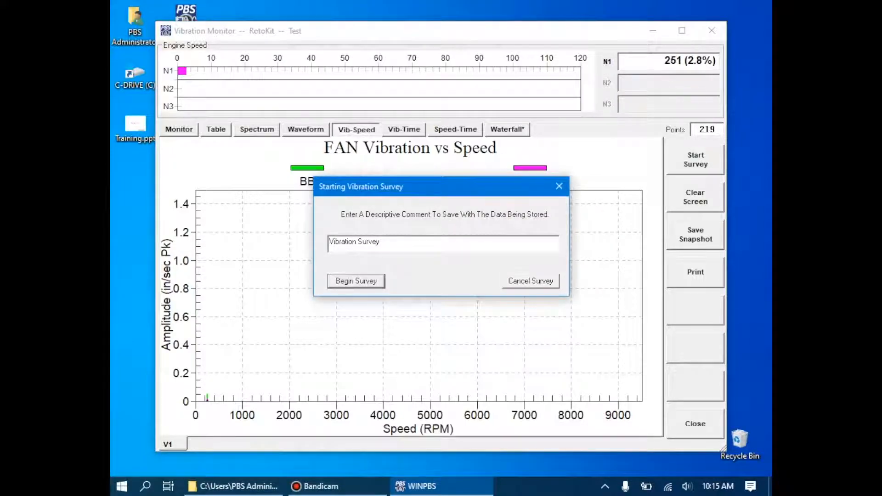
{"action": "right_click", "coordinate": [414, 243]}
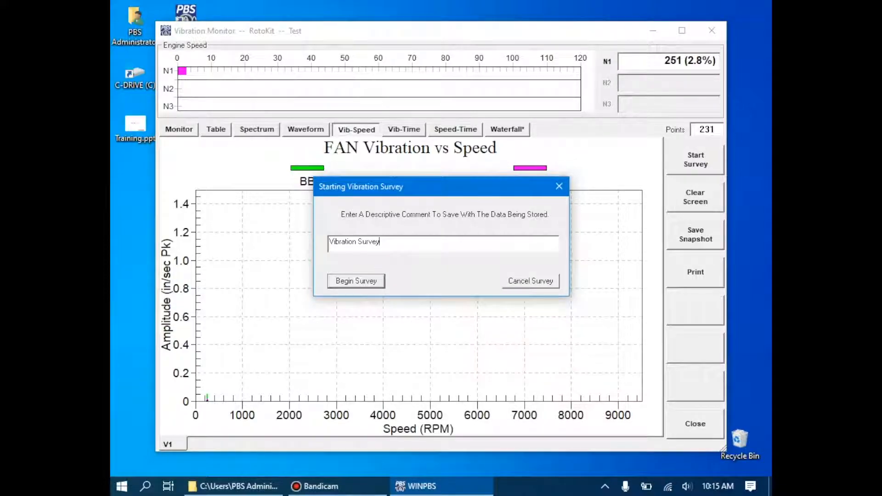
{"action": "type", "text": "-"}
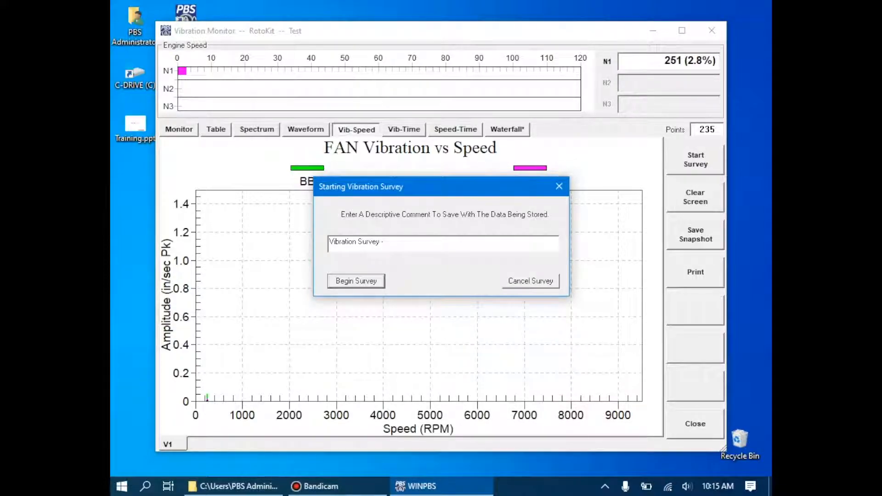
{"action": "type", "text": "Accel -"}
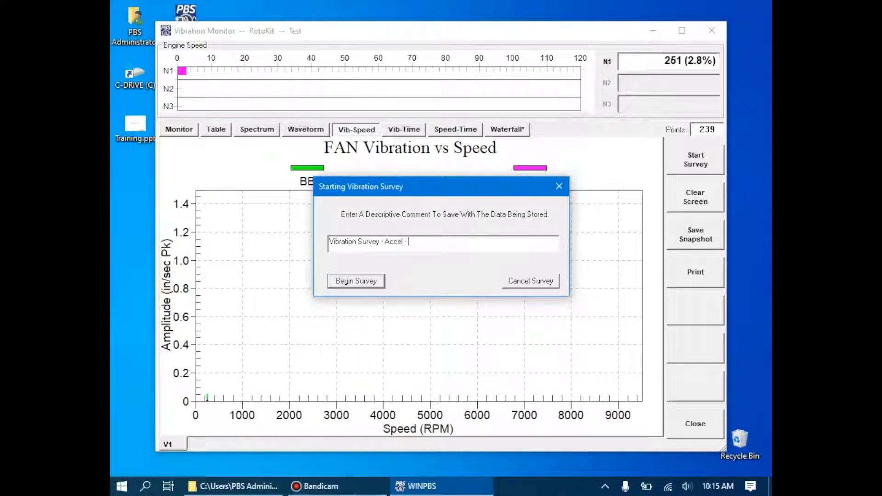
{"action": "type", "text": "3-31"}
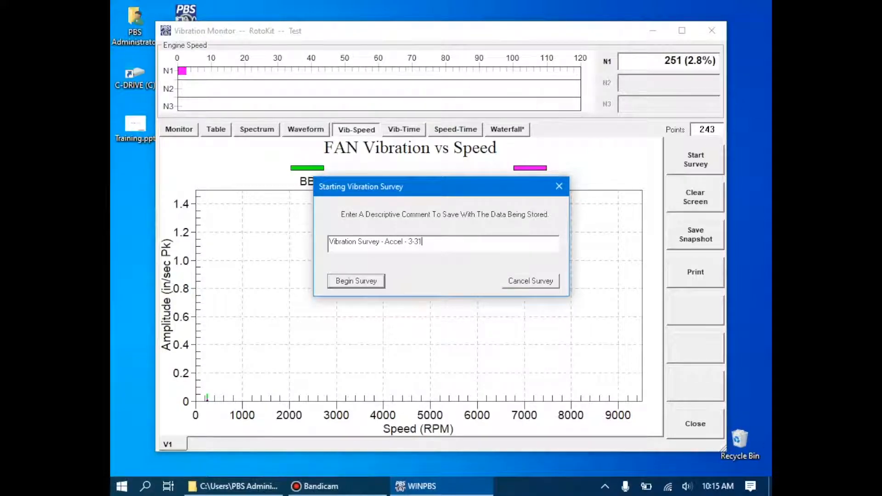
{"action": "type", "text": "-2021"}
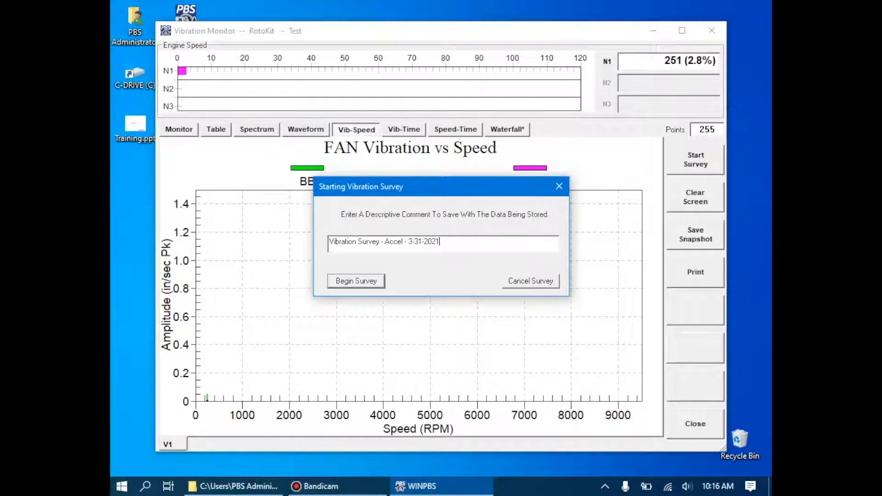
Begin recording the survey as the engine accelerates to about 9000 RPM.
{"action": "left_click", "coordinate": [356, 281]}
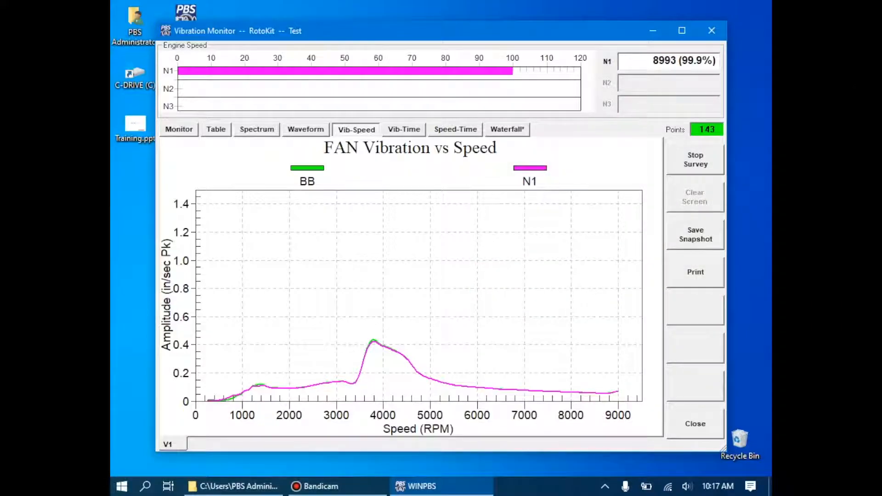
Stop recording the survey after the acceleration run.
{"action": "left_click", "coordinate": [695, 160]}
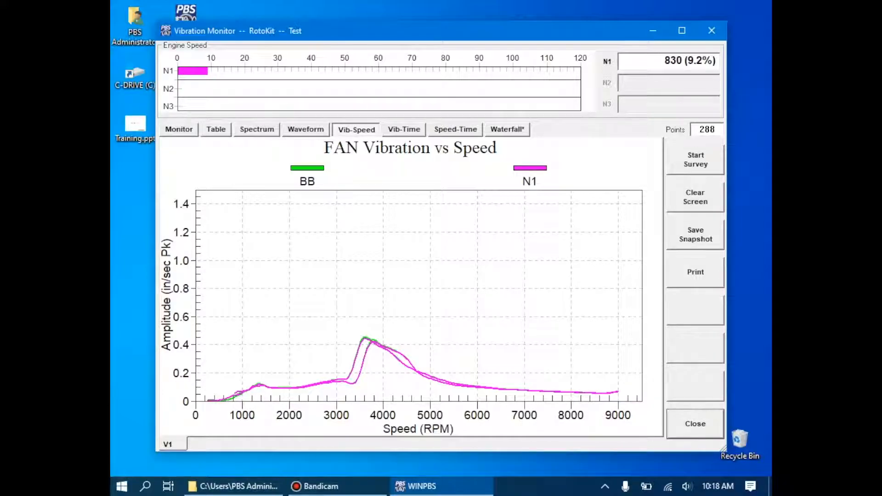
Leave the Vibration Monitor and bring up the stored data list with the new 03/31/2021 VLF entry.
{"action": "left_click", "coordinate": [695, 423]}
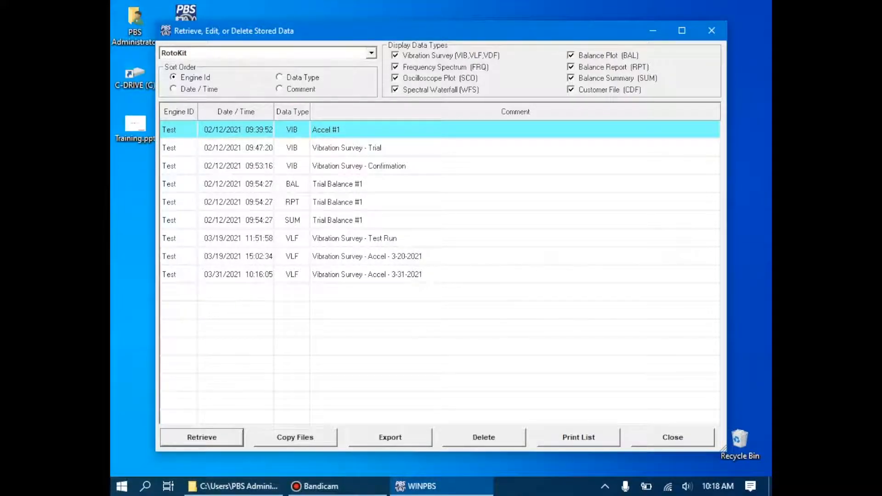
Open the 3-31-2021 acceleration survey in Vibration Log Plot and show amplitude in Gs Pk.
{"action": "left_click", "coordinate": [367, 274]}
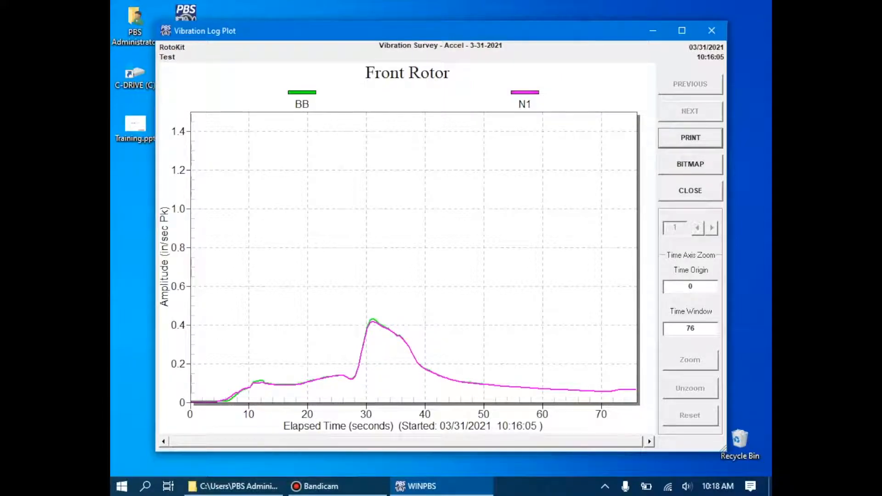
{"action": "mouse_move", "coordinate": [369, 323]}
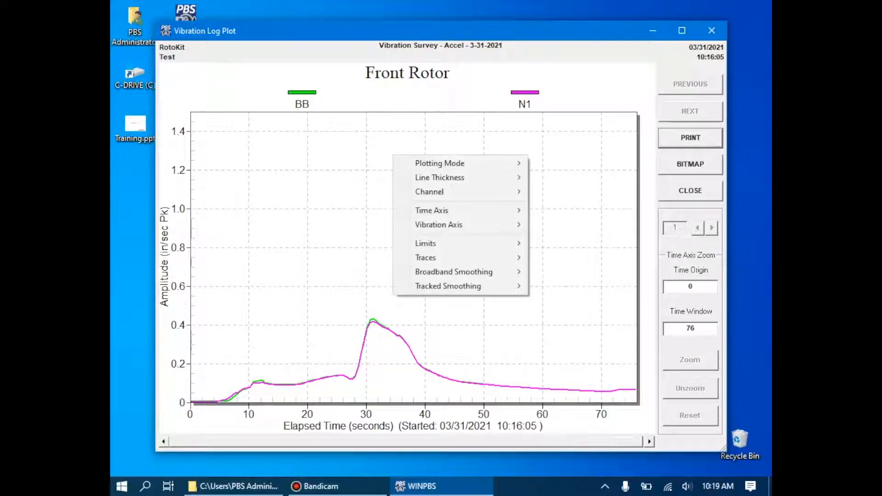
{"action": "mouse_move", "coordinate": [439, 178]}
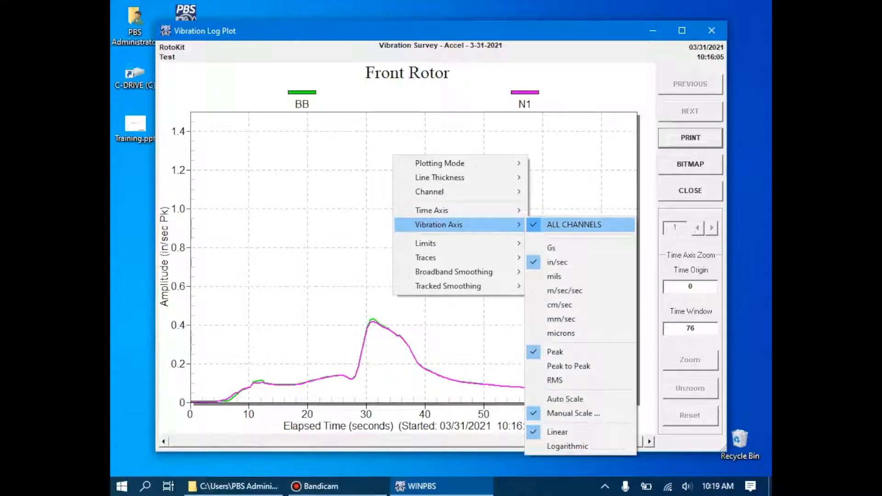
{"action": "mouse_move", "coordinate": [551, 248]}
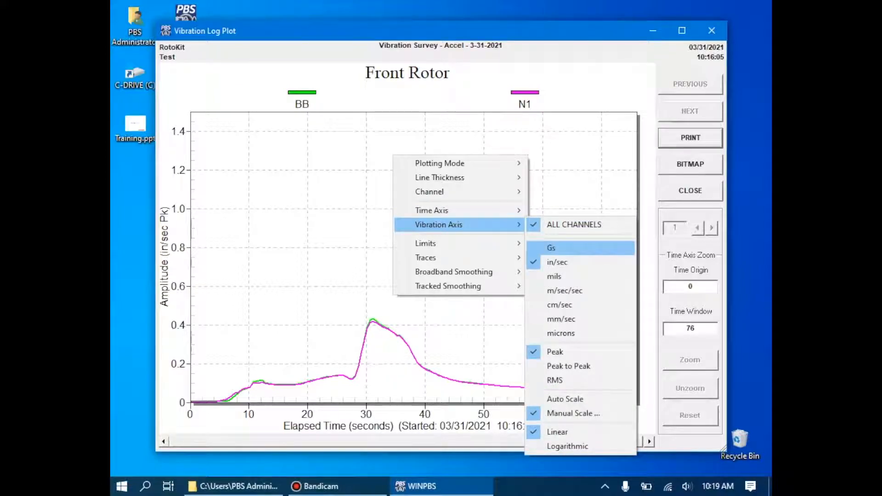
{"action": "mouse_move", "coordinate": [557, 263]}
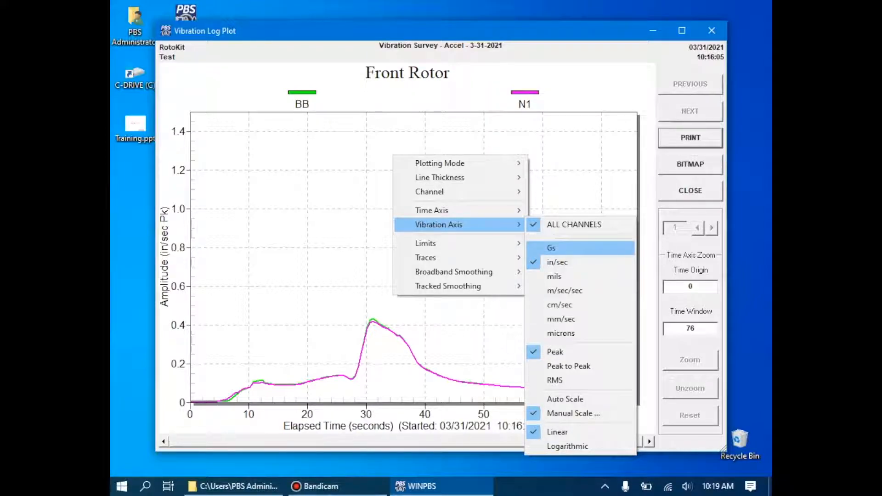
{"action": "left_click", "coordinate": [551, 247]}
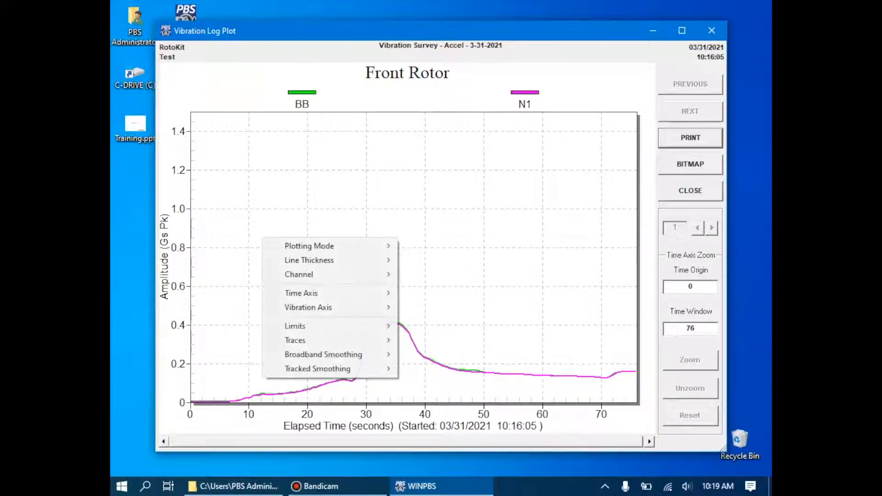
{"action": "left_click", "coordinate": [301, 293]}
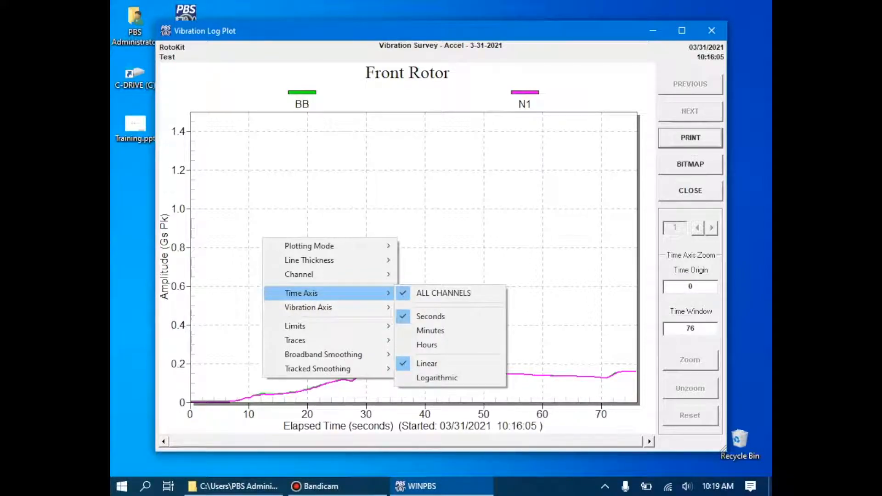
{"action": "mouse_move", "coordinate": [325, 308]}
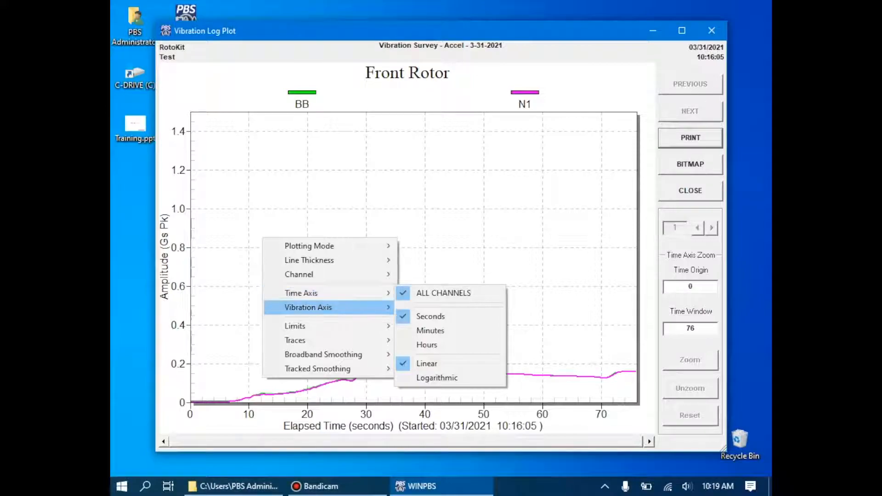
{"action": "mouse_move", "coordinate": [313, 326]}
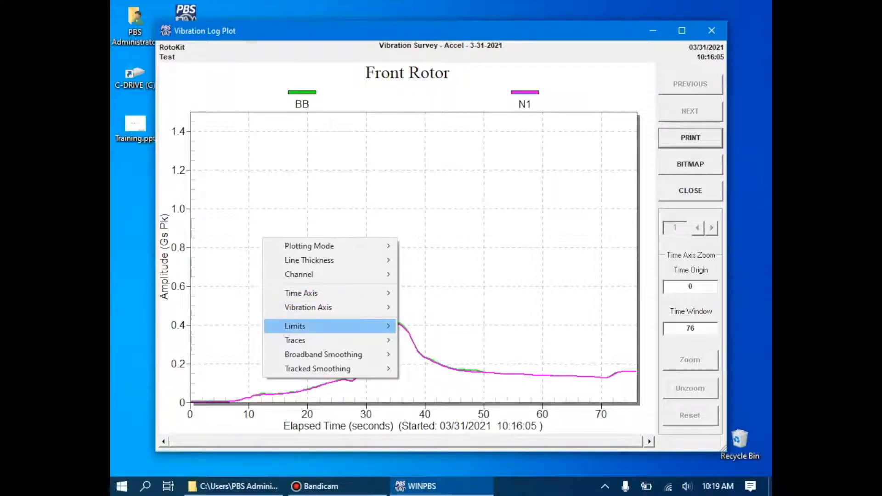
Turn on fixed vibration limits for the Front Rotor plot.
{"action": "left_click", "coordinate": [295, 326]}
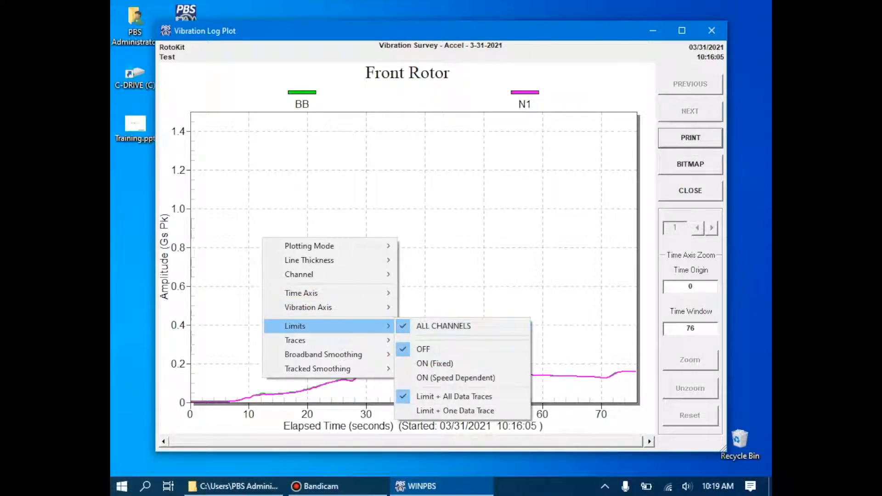
{"action": "mouse_move", "coordinate": [434, 364]}
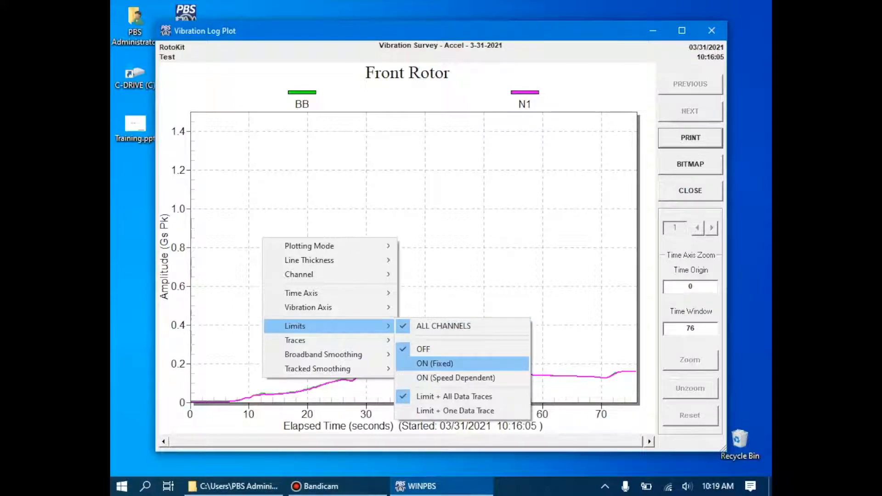
{"action": "left_click", "coordinate": [424, 350]}
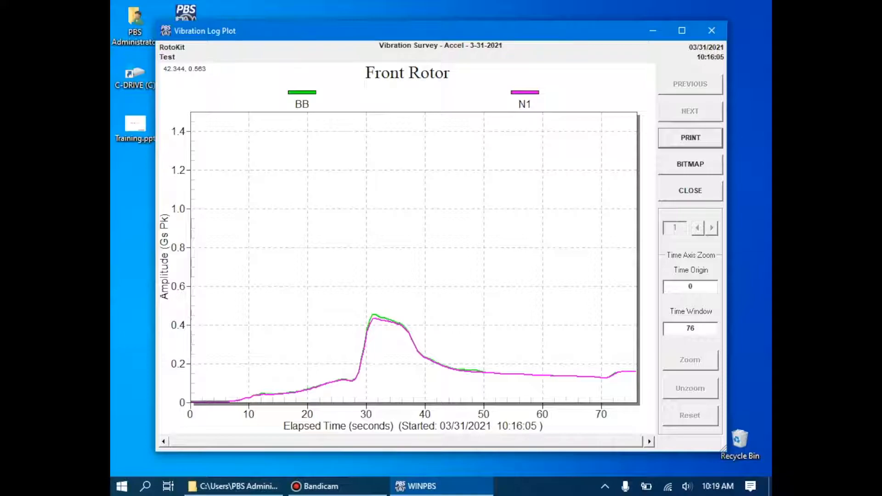
{"action": "mouse_move", "coordinate": [604, 371]}
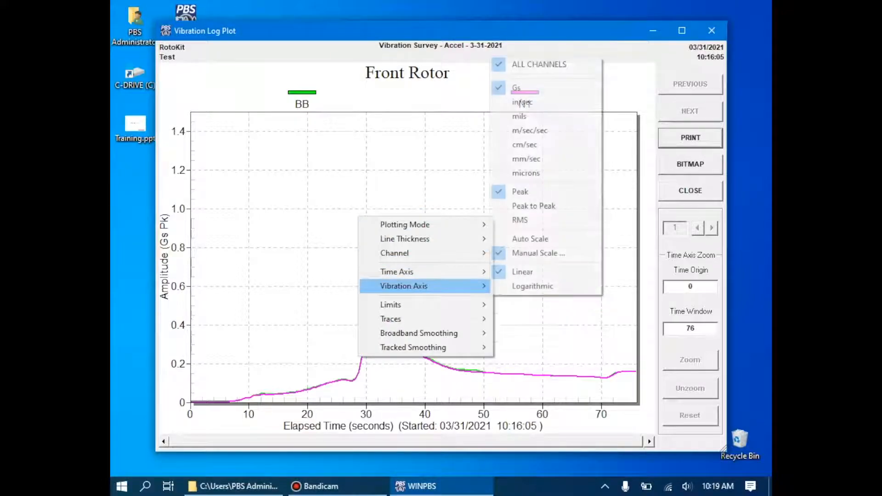
{"action": "mouse_move", "coordinate": [530, 130]}
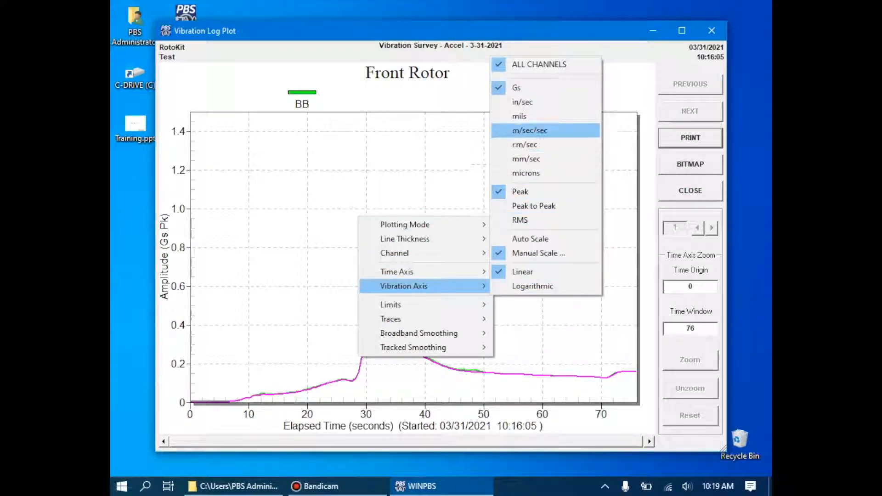
Show the Front Rotor vibration amplitude in in/sec Pk again.
{"action": "left_click", "coordinate": [523, 102]}
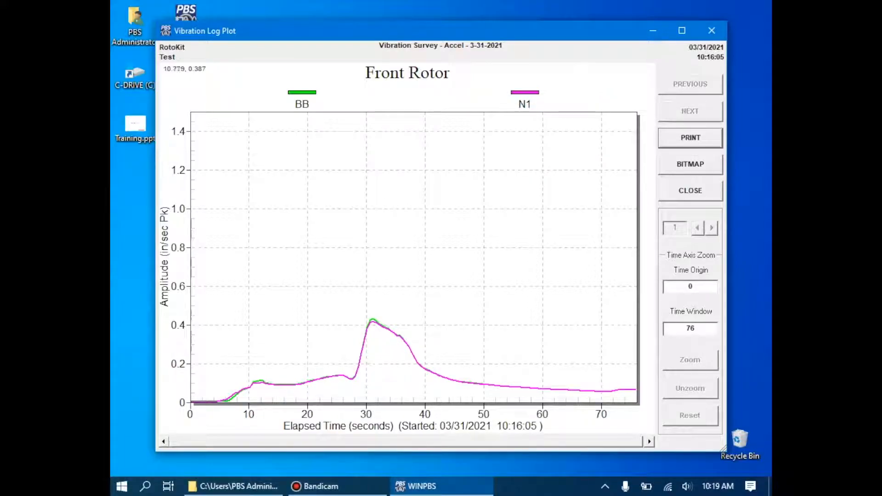
{"action": "mouse_move", "coordinate": [384, 326]}
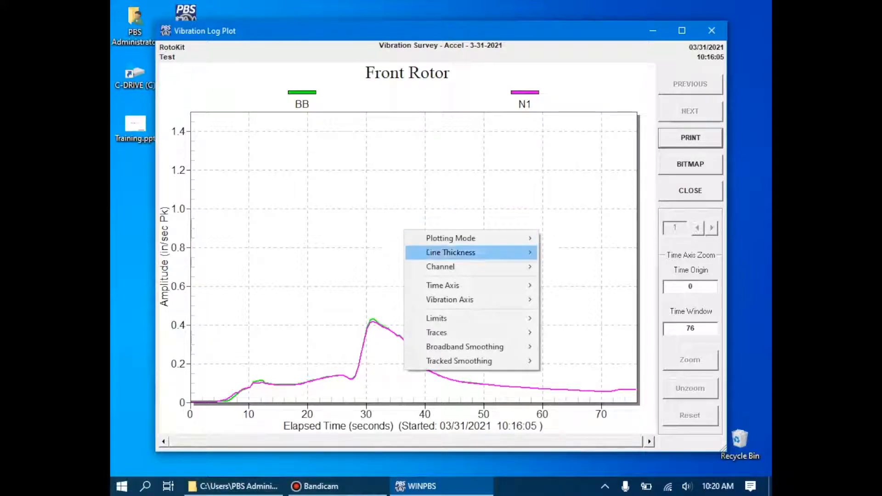
{"action": "mouse_move", "coordinate": [461, 285]}
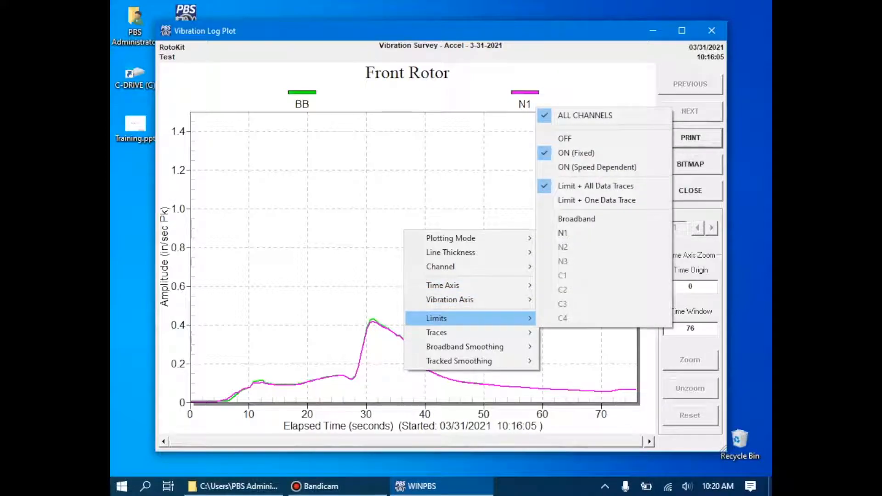
Switch the plotting mode to Vibration vs Speed so the horizontal axis reads RPM.
{"action": "left_click", "coordinate": [465, 346]}
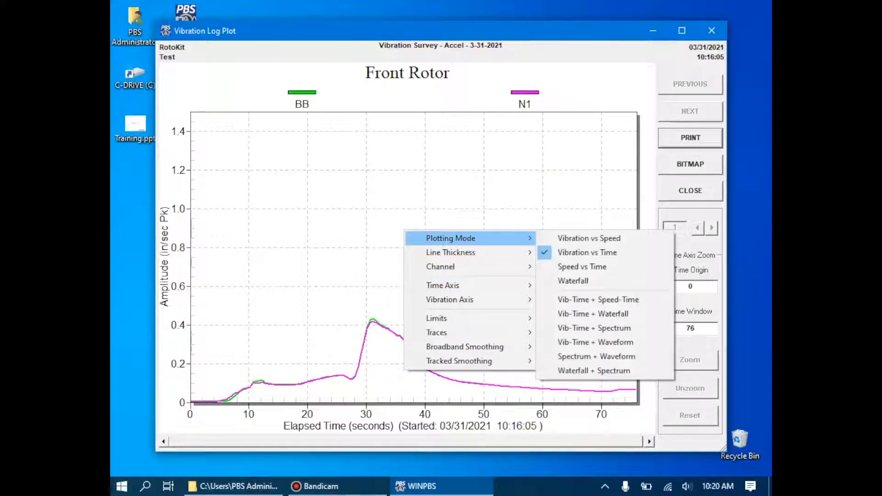
{"action": "left_click", "coordinate": [589, 238]}
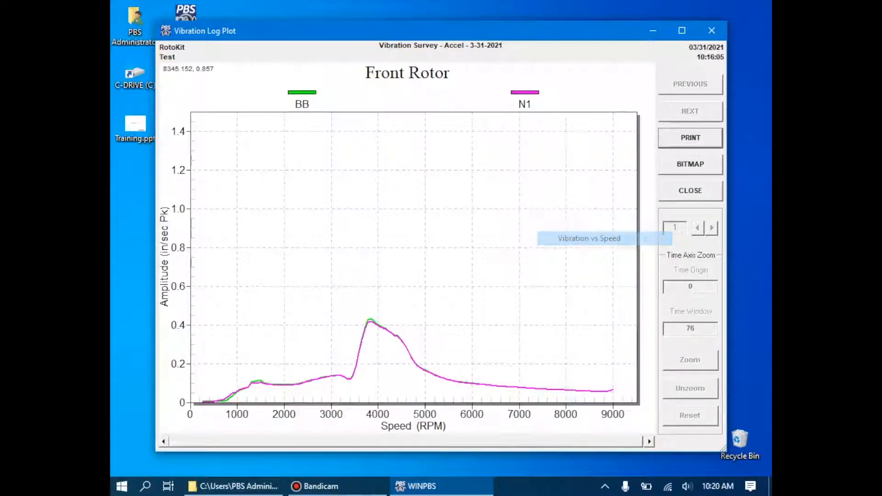